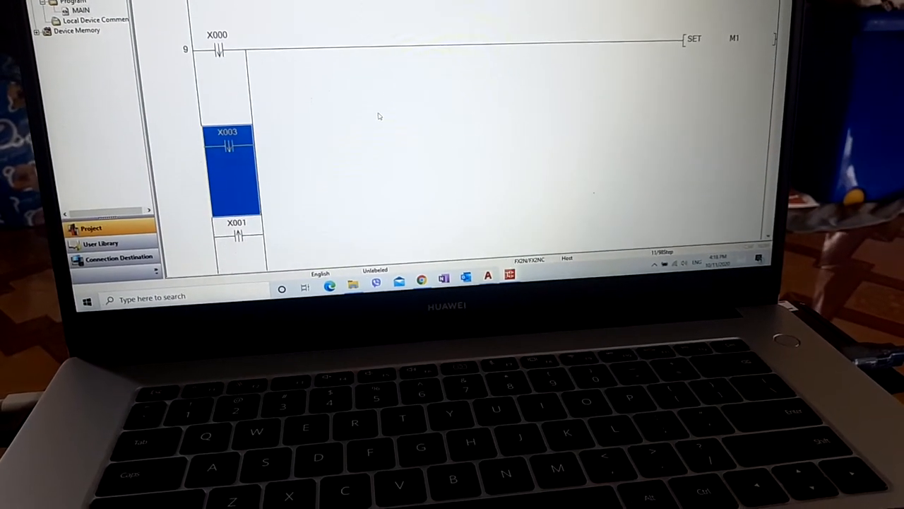
scroll(down, 3)
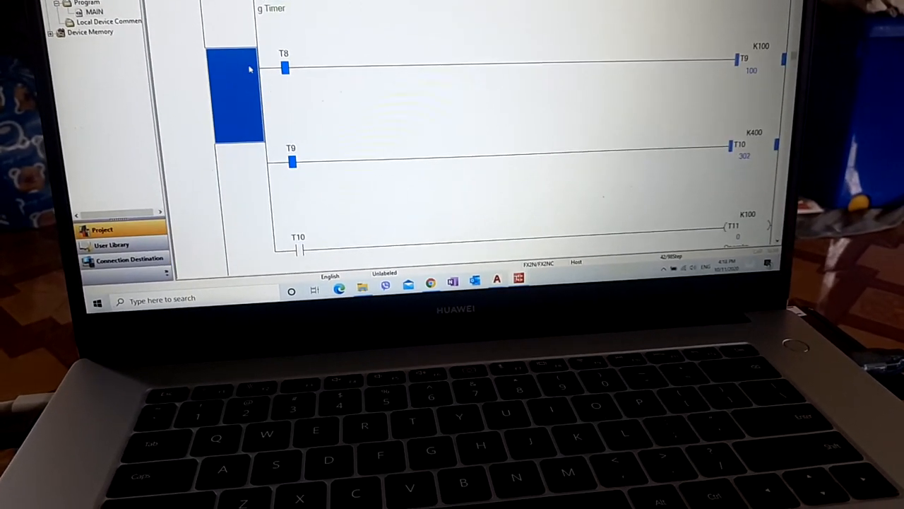